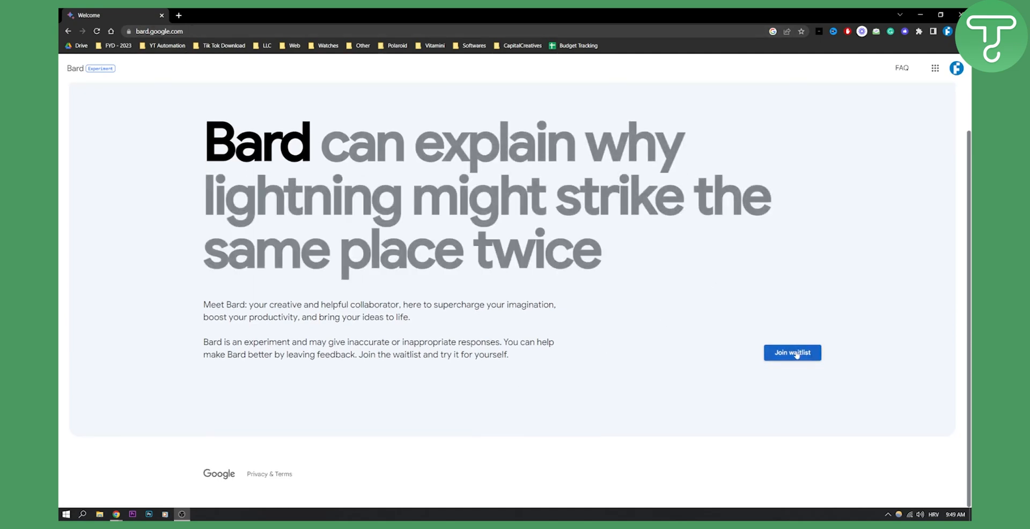
Step: Request to join the waitlist, then highlight the unsupported-account explanation in the resulting notice
left_click(792, 353)
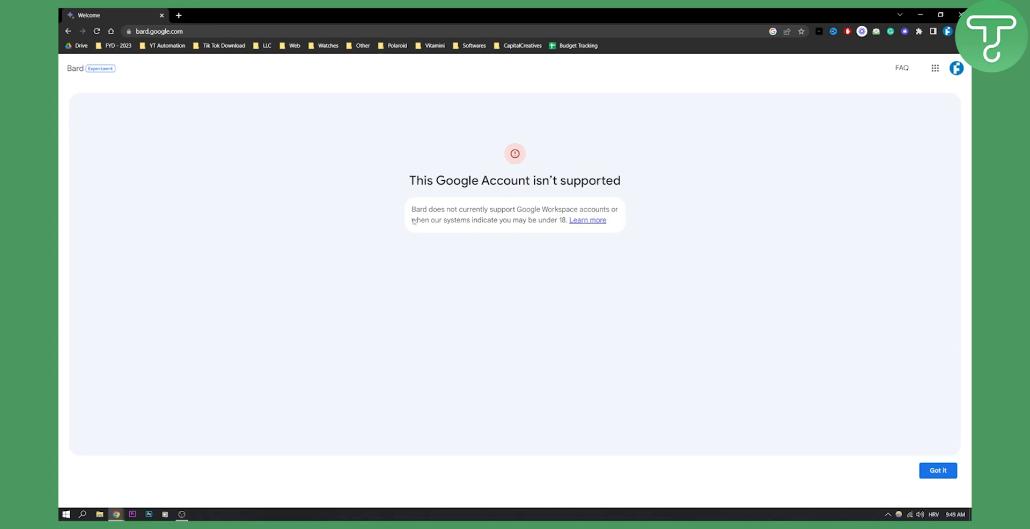
mouse_move(431, 207)
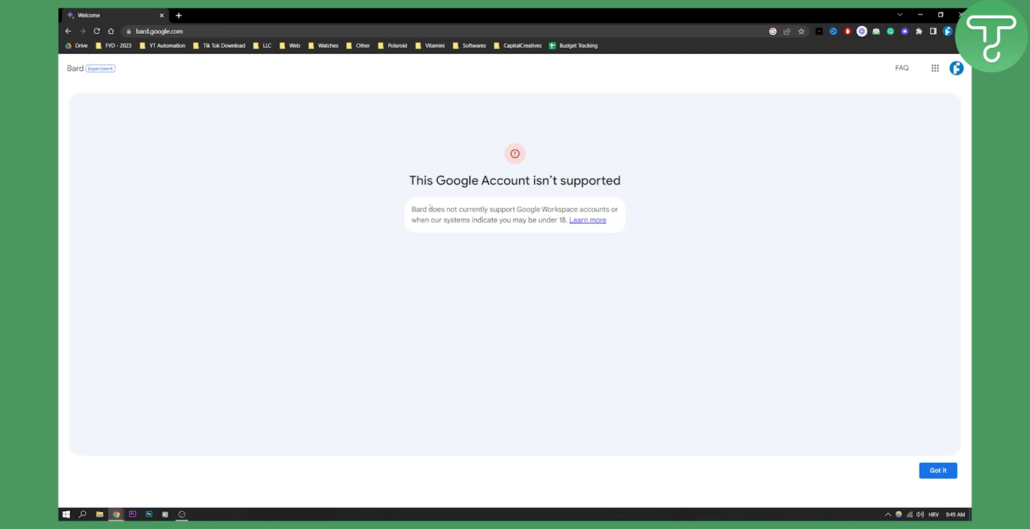
left_click_drag(411, 209, 501, 210)
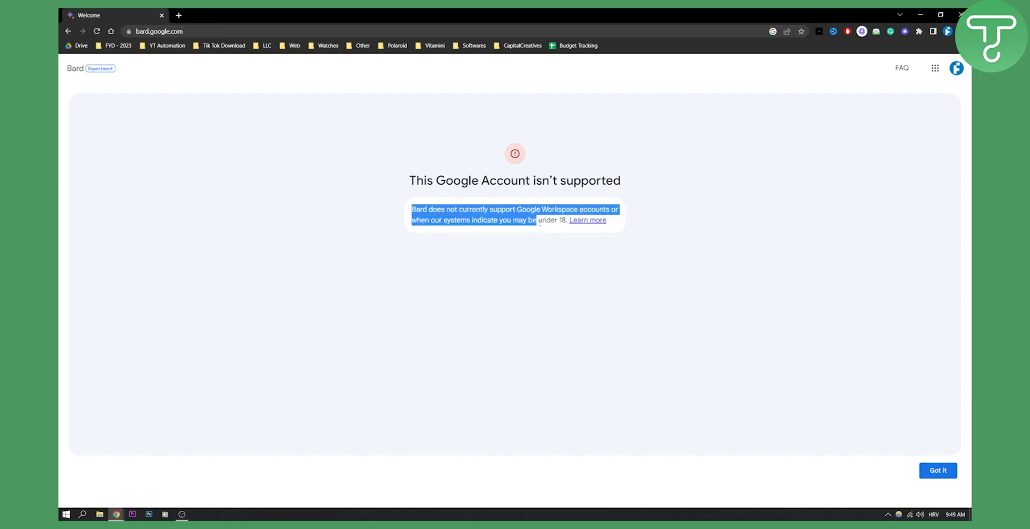
left_click(562, 234)
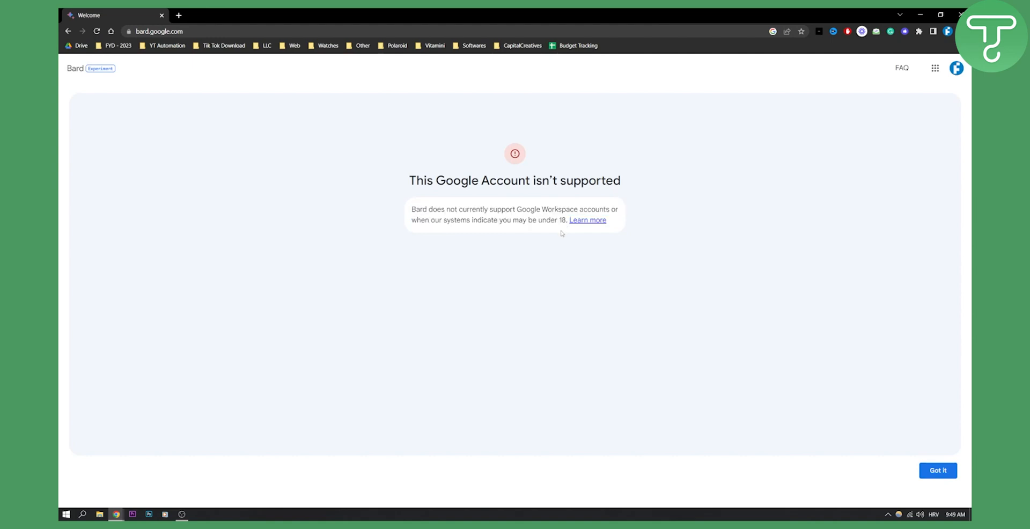
mouse_move(493, 230)
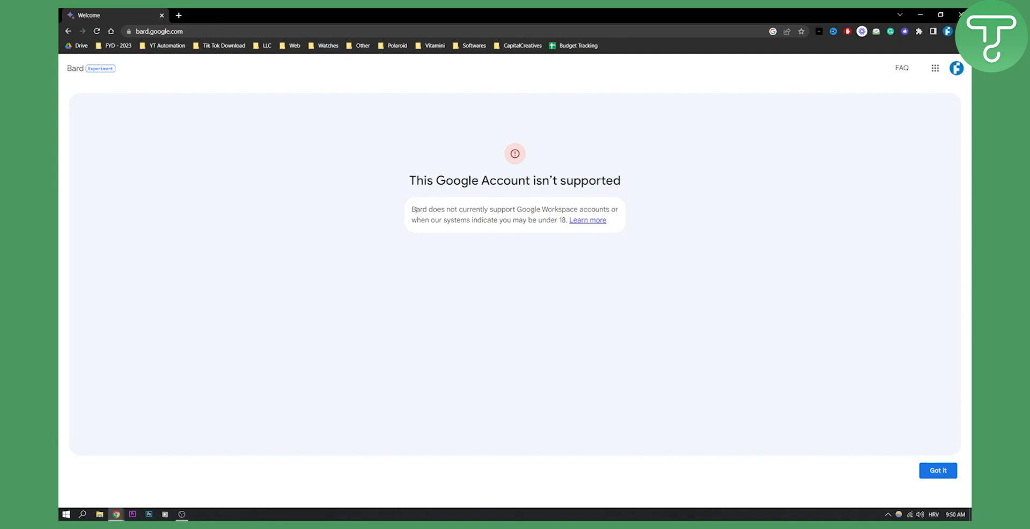
mouse_move(516, 207)
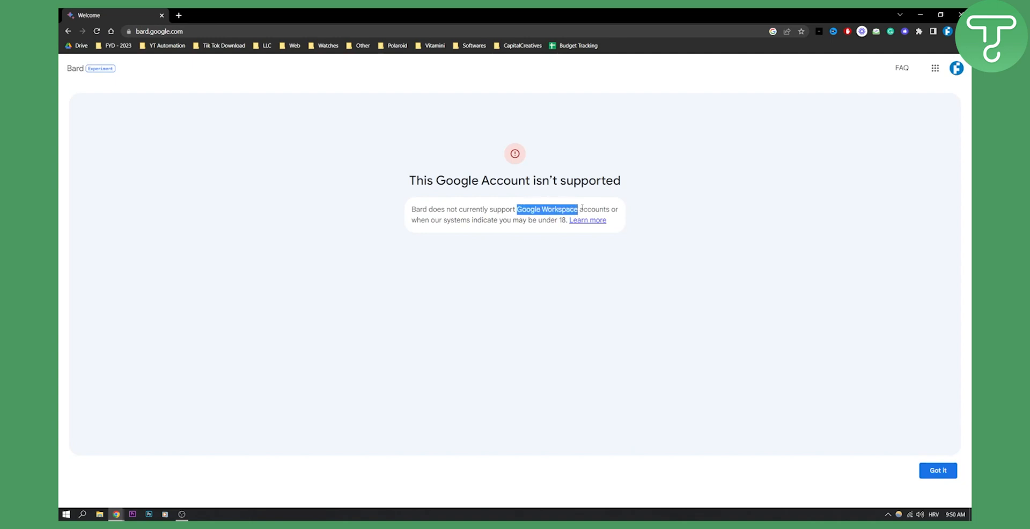
mouse_move(561, 239)
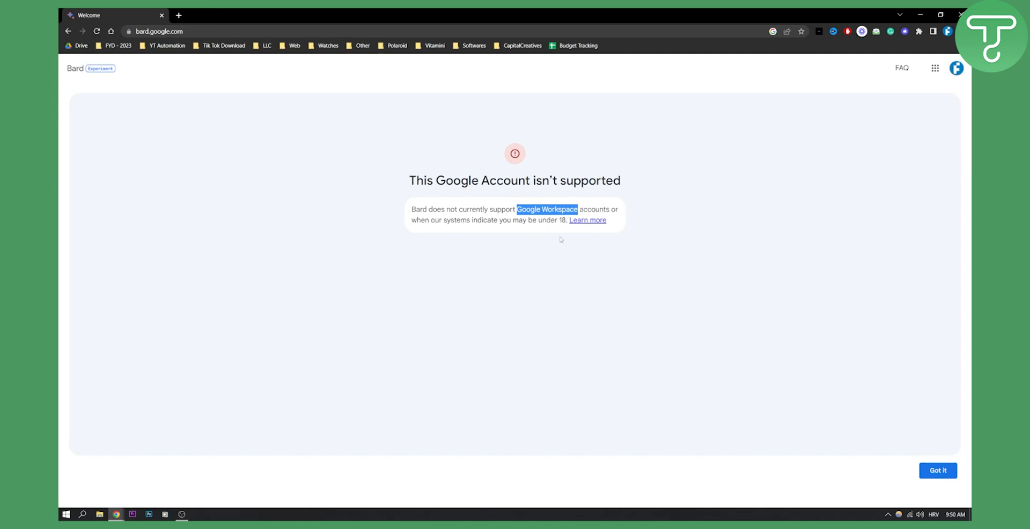
Step: Highlight 'Google Workspace' in the message, then dismiss the notice with Got it
left_click(529, 209)
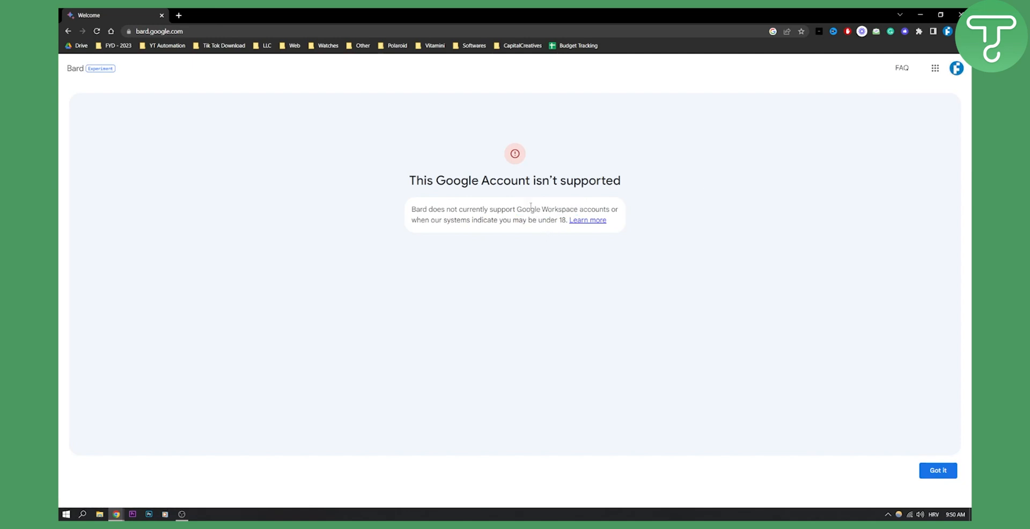
left_click_drag(521, 209, 577, 209)
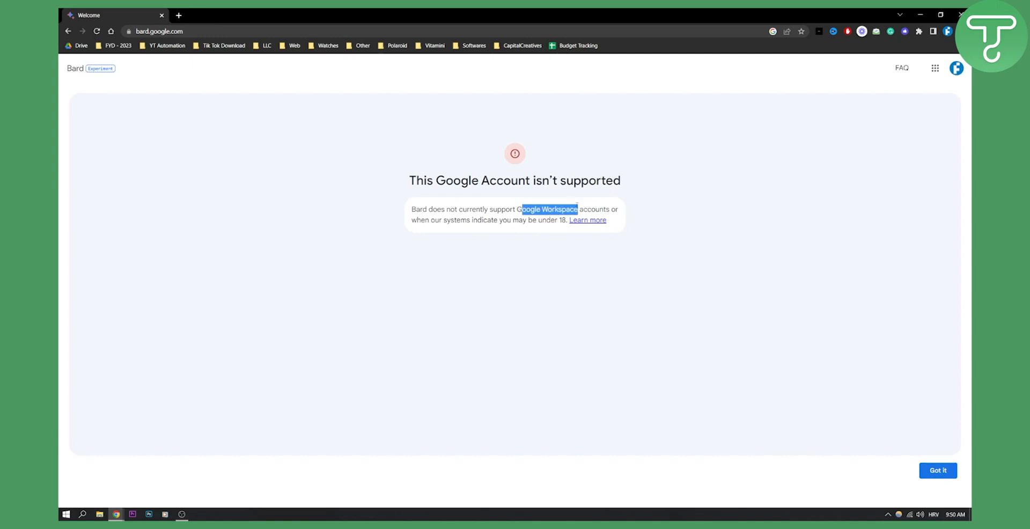
left_click(826, 134)
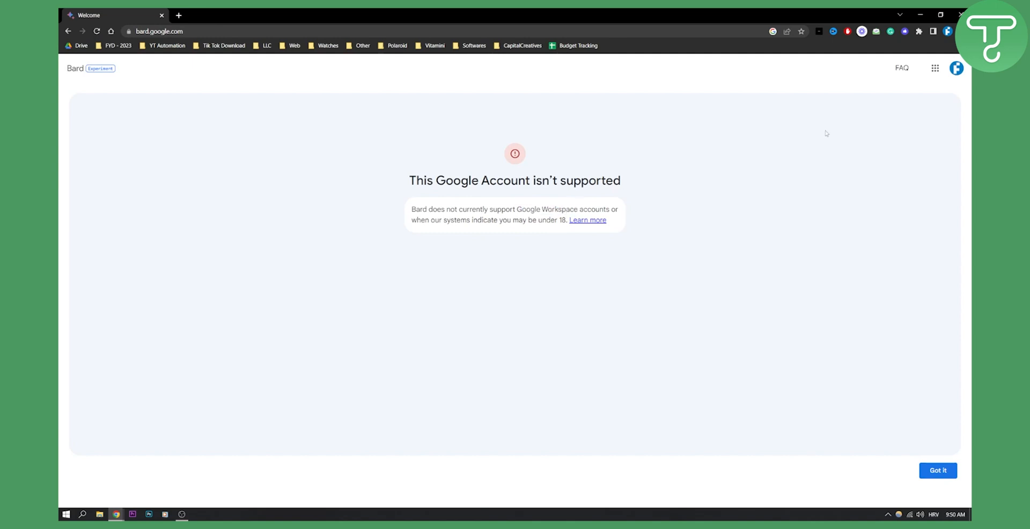
mouse_move(844, 245)
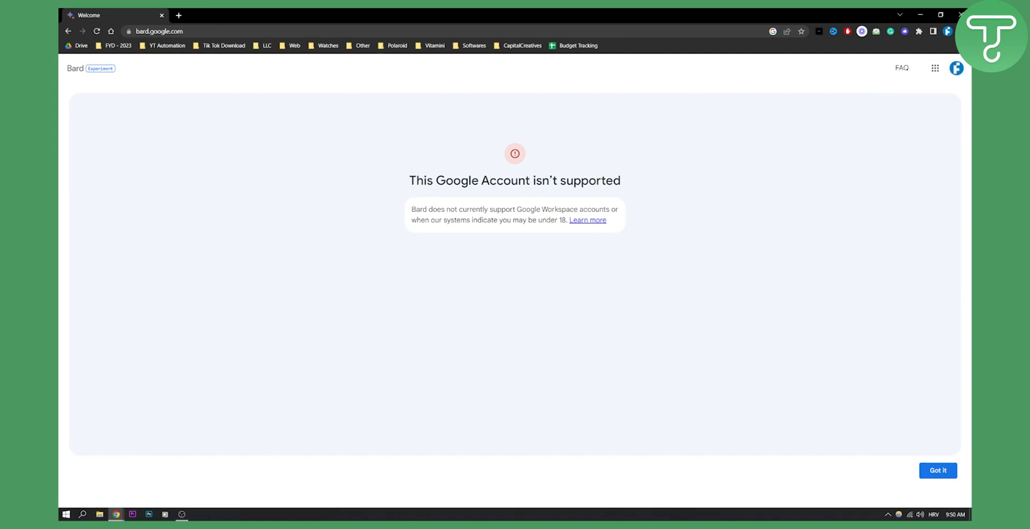
left_click(940, 470)
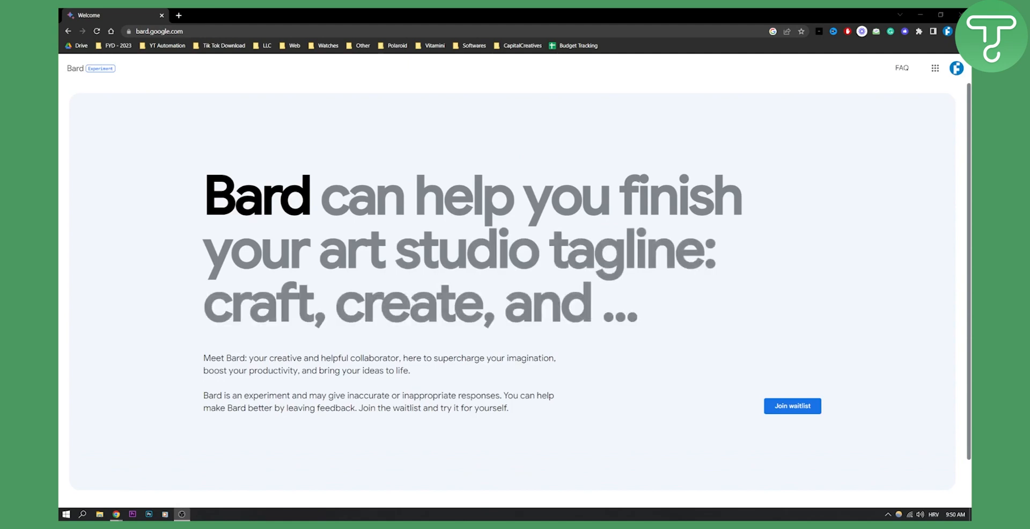